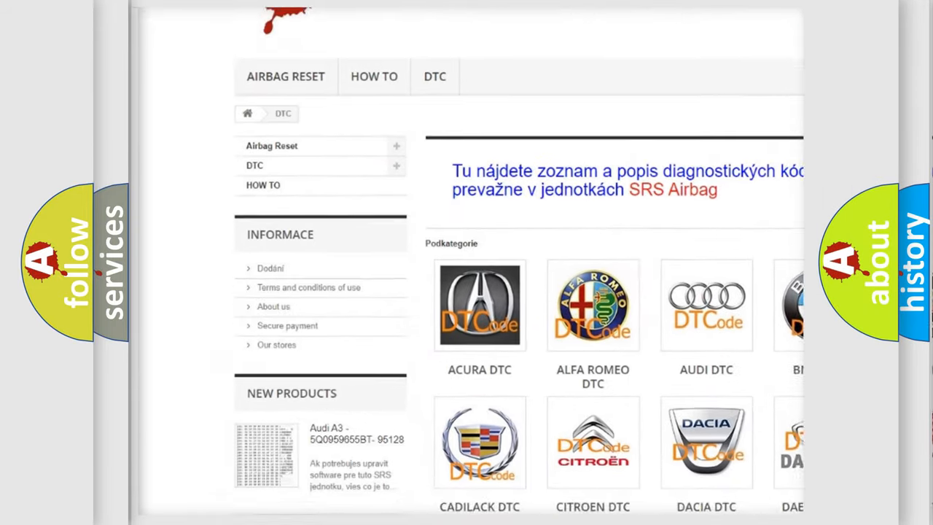
scroll(down, 3)
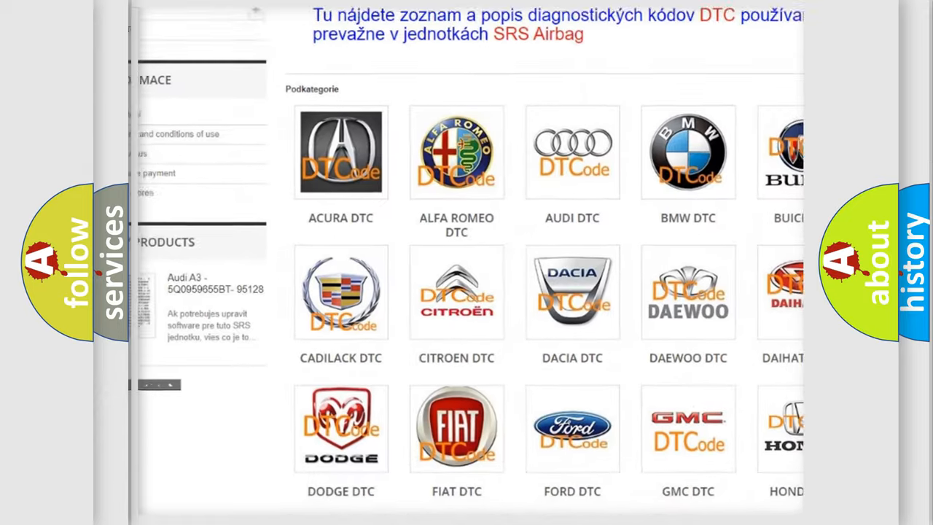